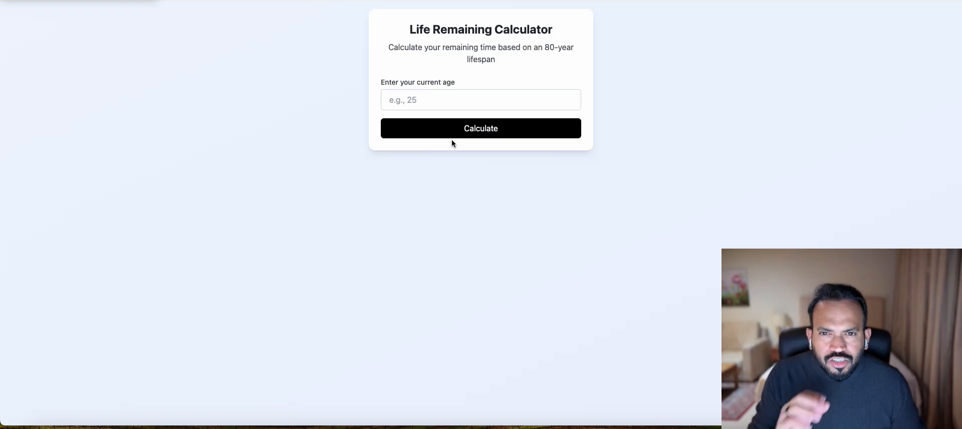
mouse_move(539, 42)
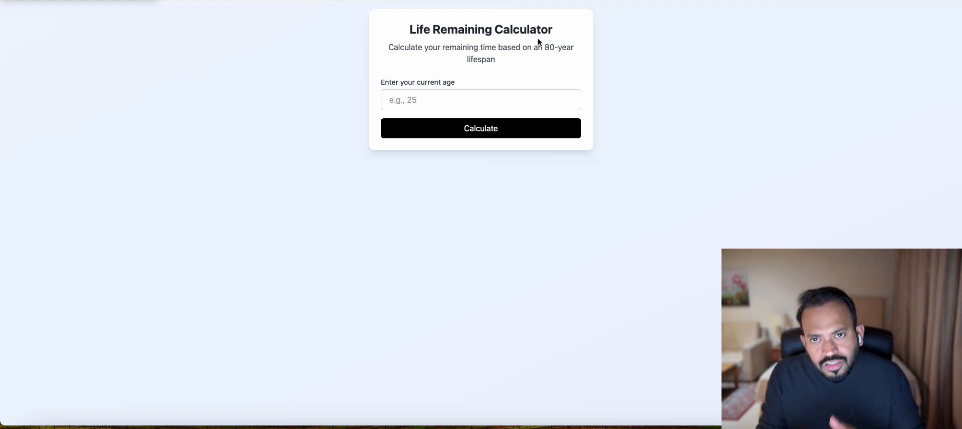
- Enter age 42 and calculate, getting 38 years, 1,976 weeks, 13,870 days and 332,880 hours left
left_click(480, 99)
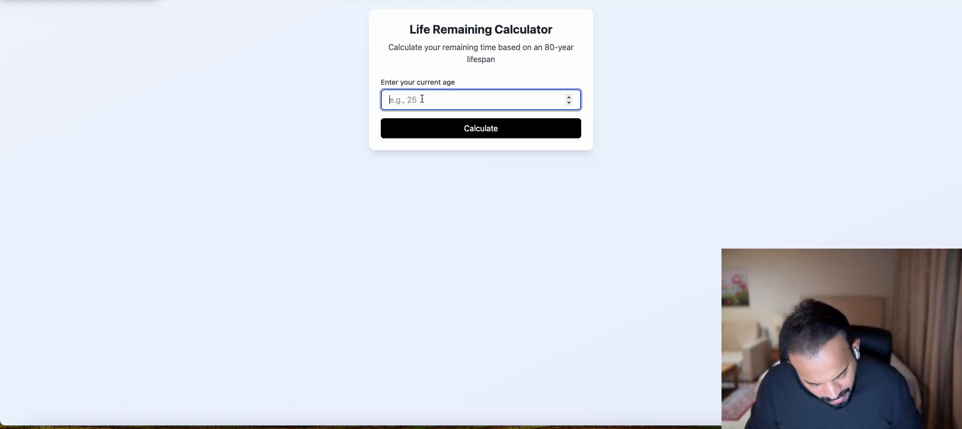
type("42")
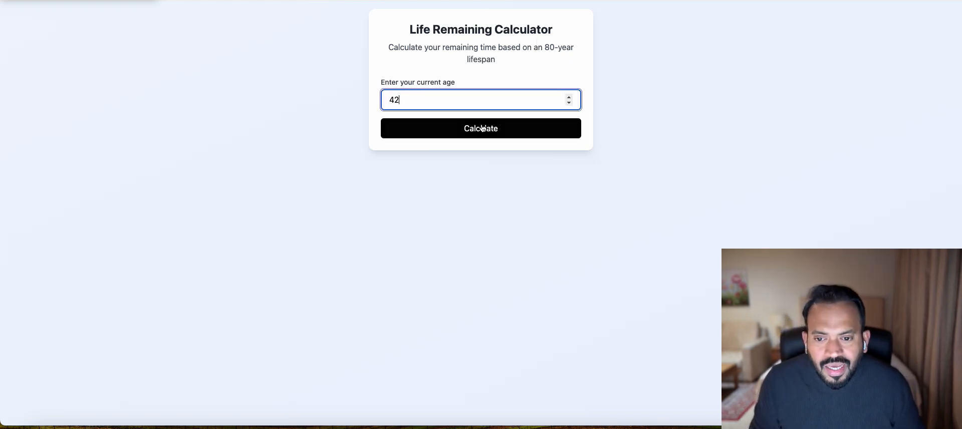
left_click(480, 128)
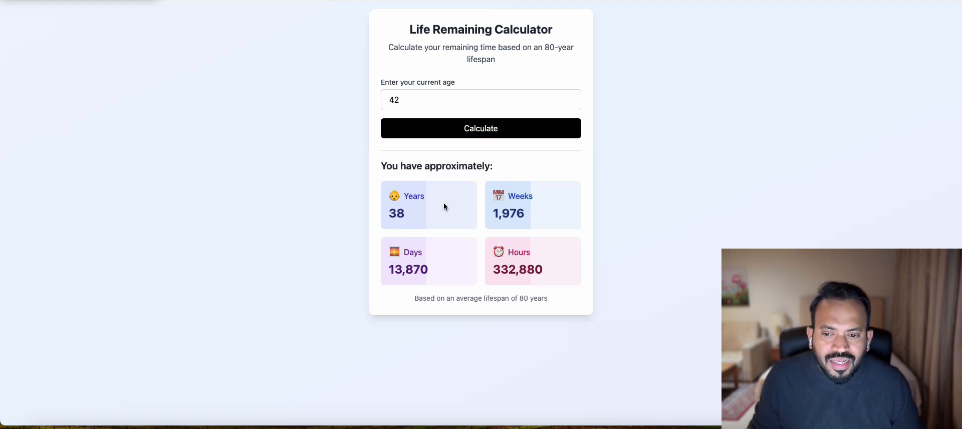
mouse_move(512, 206)
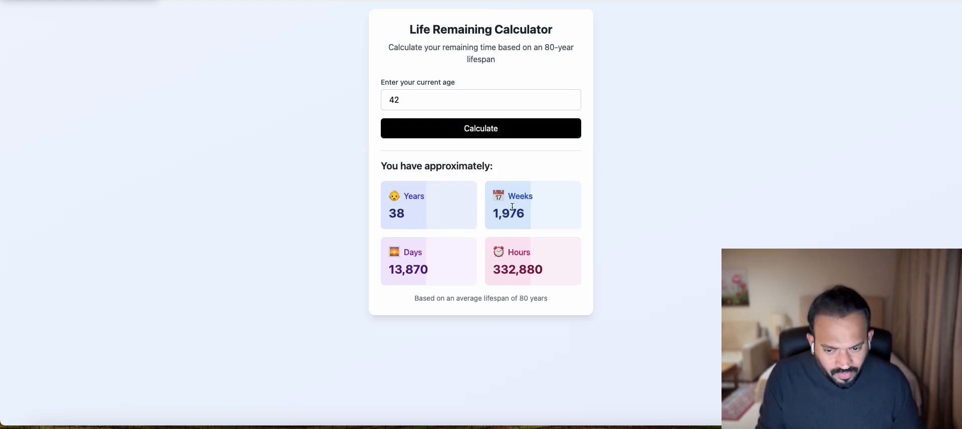
mouse_move(543, 259)
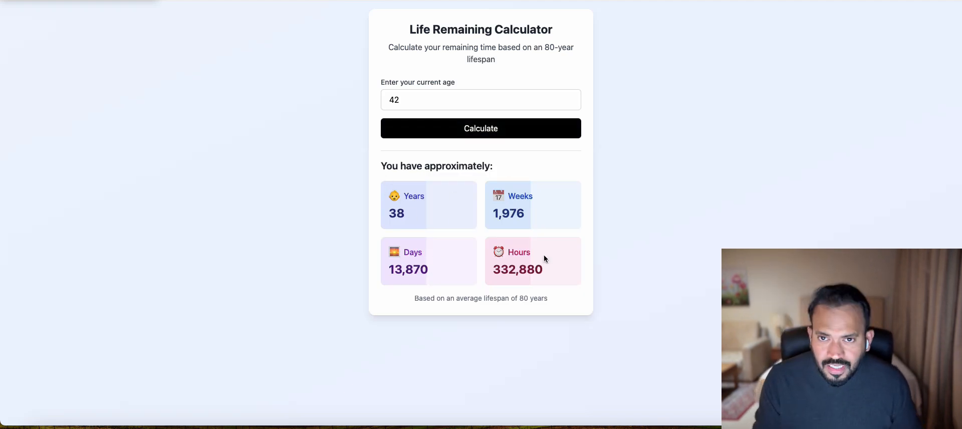
left_click_drag(415, 299, 526, 298)
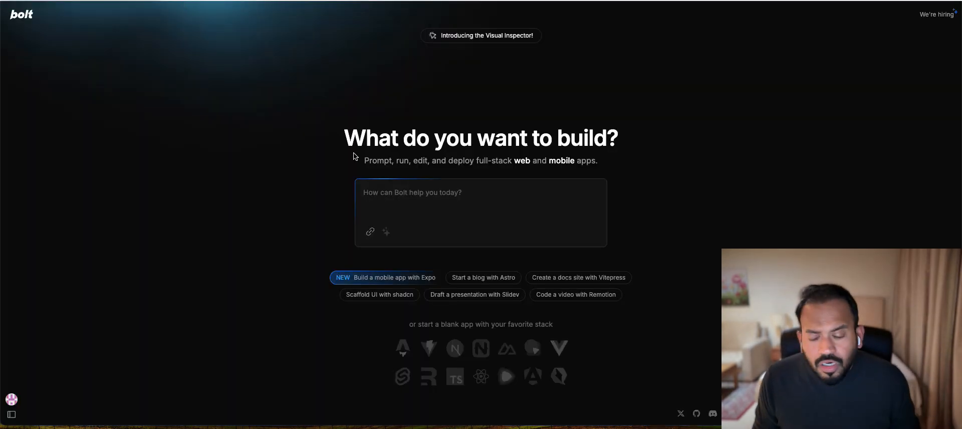
mouse_move(630, 354)
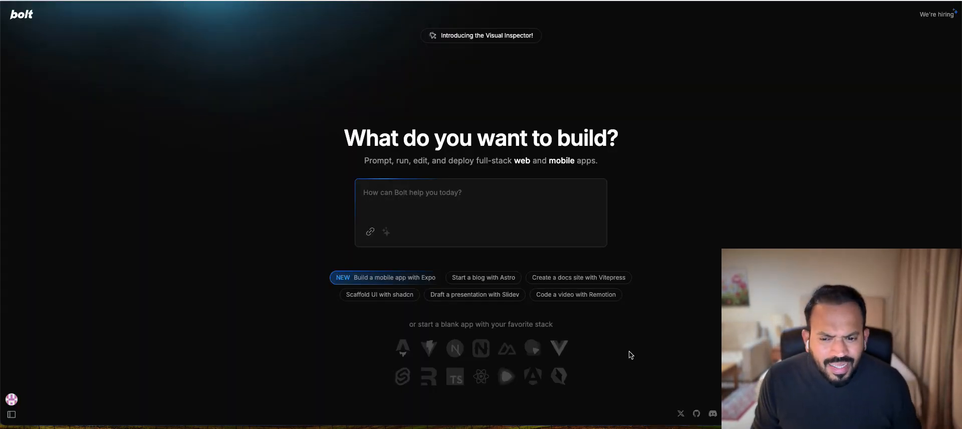
mouse_move(582, 359)
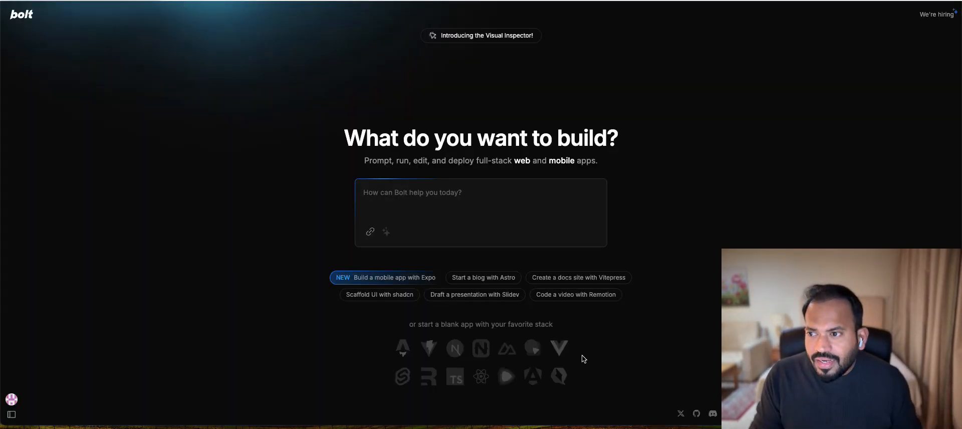
mouse_move(502, 179)
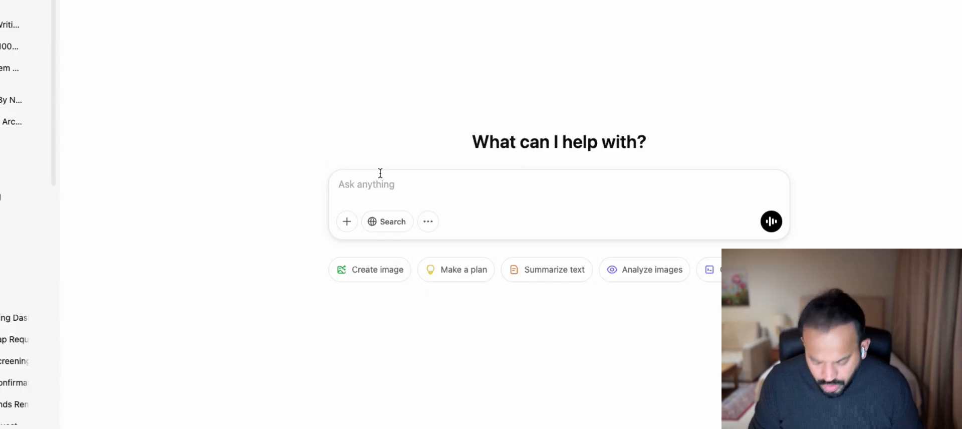
- Send ChatGPT a request for a Bolt prompt building a WordPress life-countdown calculator
type("Write a prompt for bolt app to create a  calculator to host in a wordpress website to calculate the number of days, weeks and hours left in your life based on your current age, you can consider 80 as the average life span")
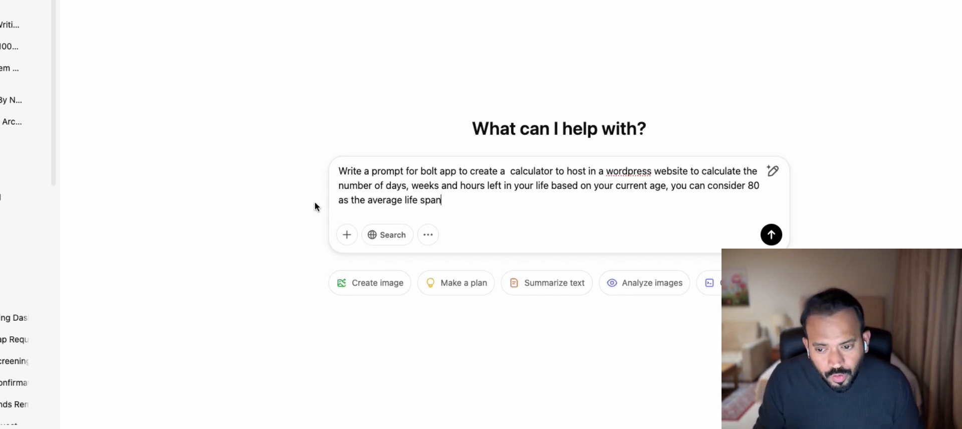
left_click_drag(413, 186, 441, 201)
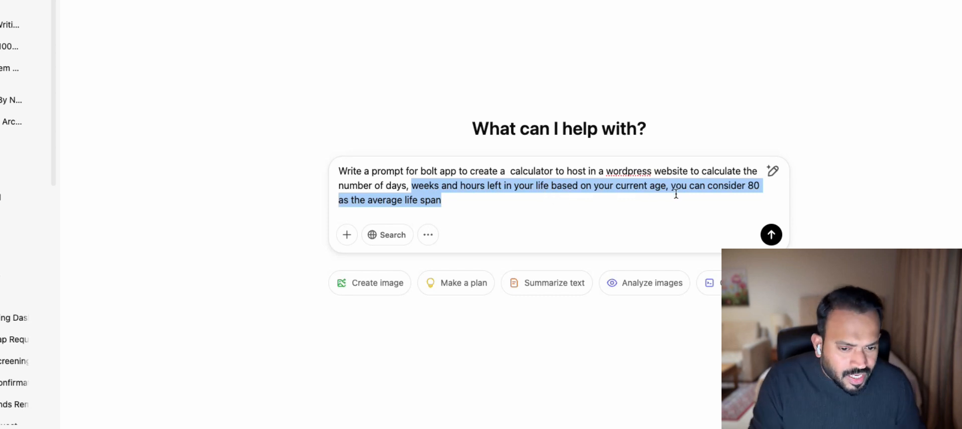
left_click(390, 199)
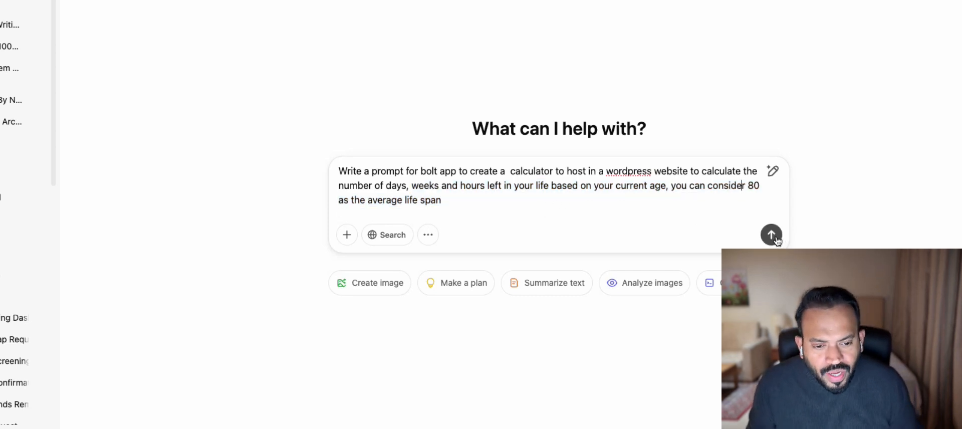
left_click(772, 235)
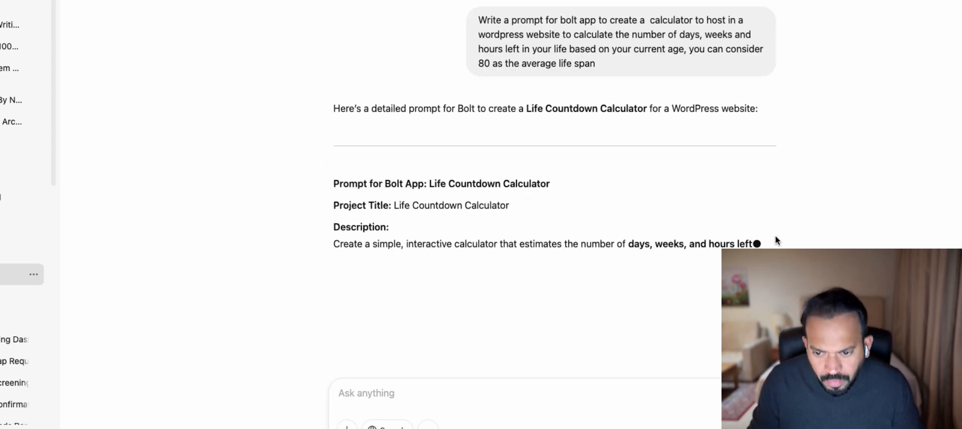
- Scroll through ChatGPT's generated Life Remaining Calculator prompt to review all its sections
scroll("down", 3)
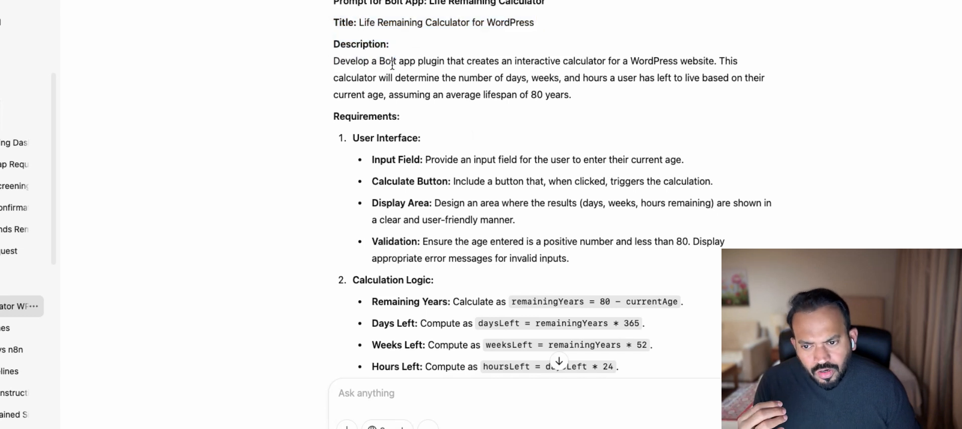
scroll("down", 3)
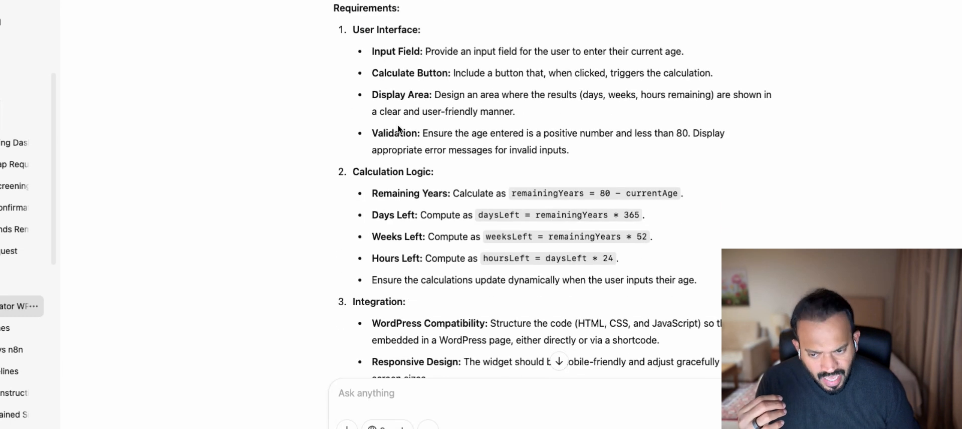
scroll("down", 3)
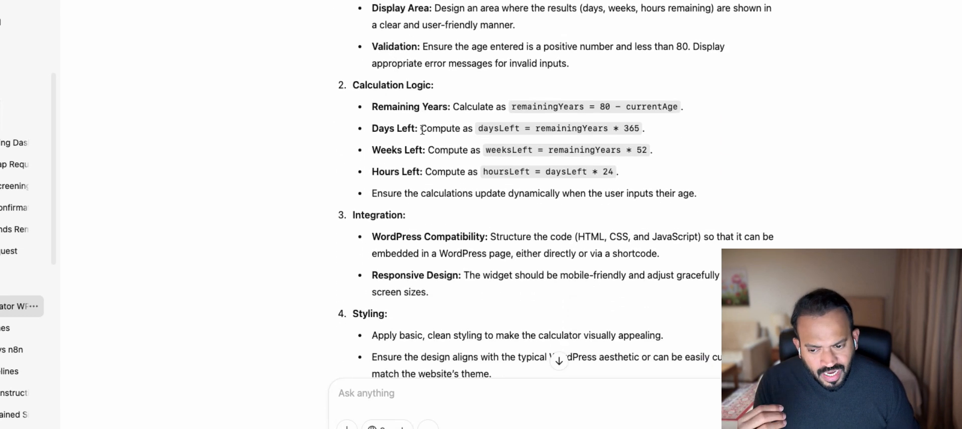
scroll("down", 3)
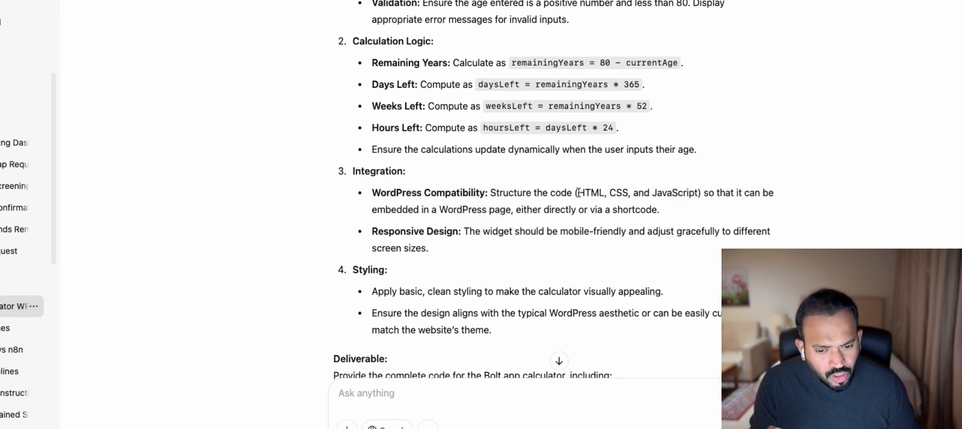
mouse_move(691, 192)
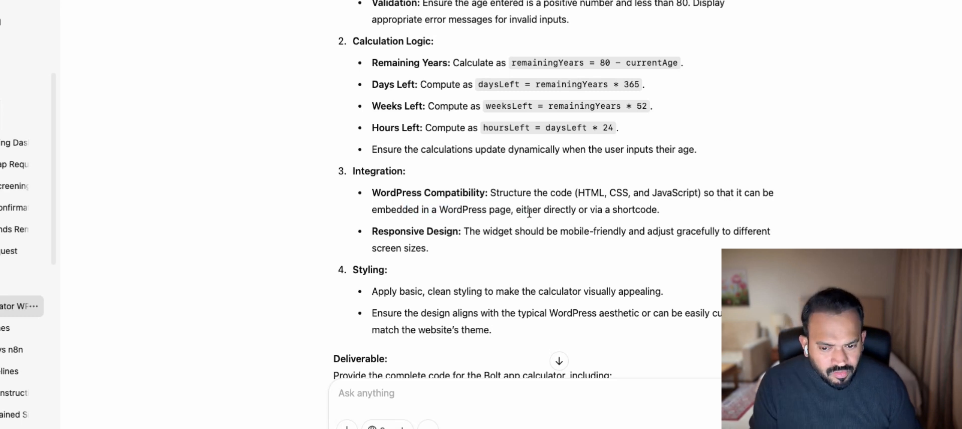
scroll("down", 3)
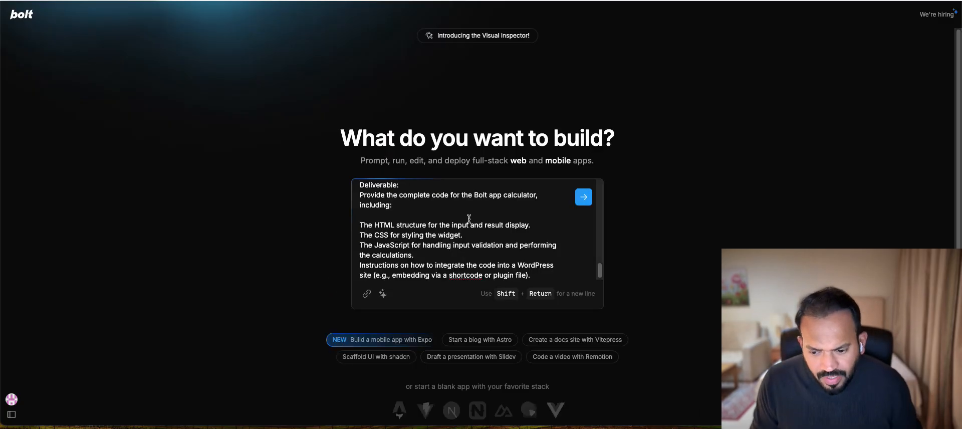
- Submit the pasted prompt so Bolt generates the Life Remaining Calculator project
left_click(582, 196)
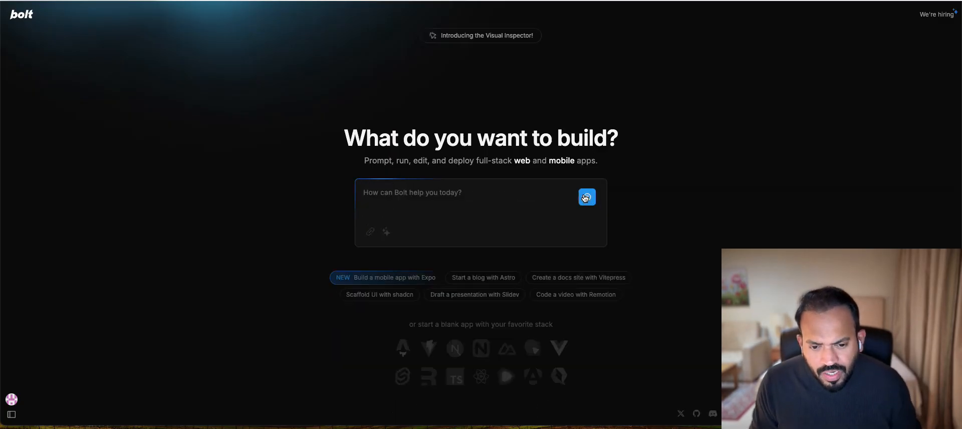
left_click(586, 197)
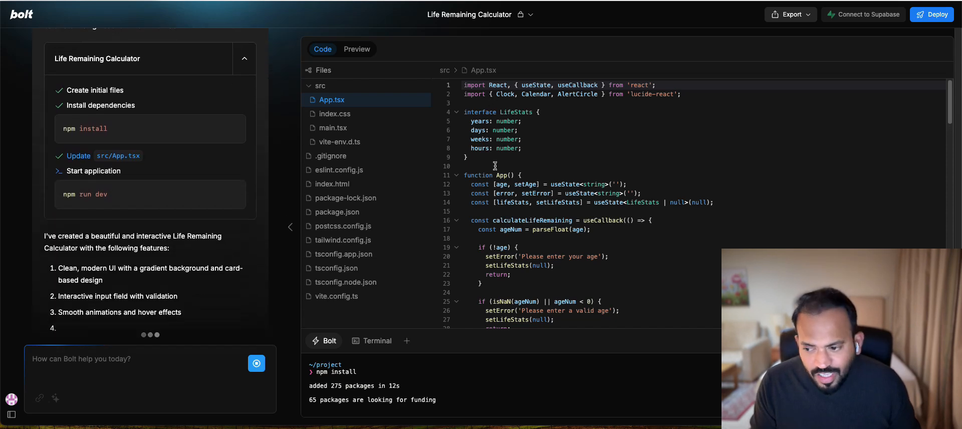
- Switch to Preview to see the running Life Remaining Calculator app
left_click(357, 49)
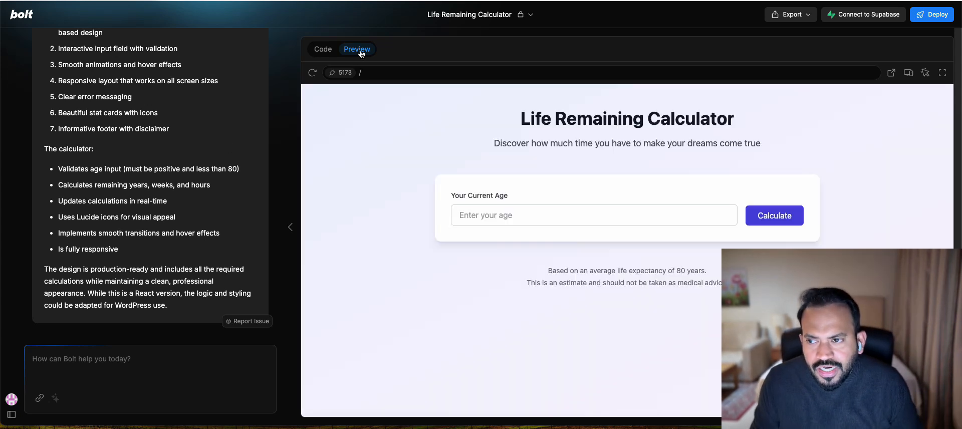
- Test the preview with age 45, then draft a request for a black button and emojis
left_click(593, 214)
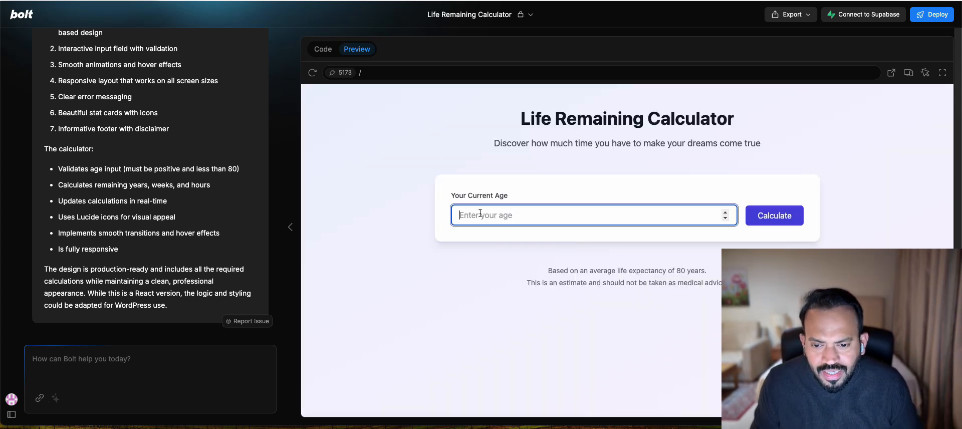
type("4")
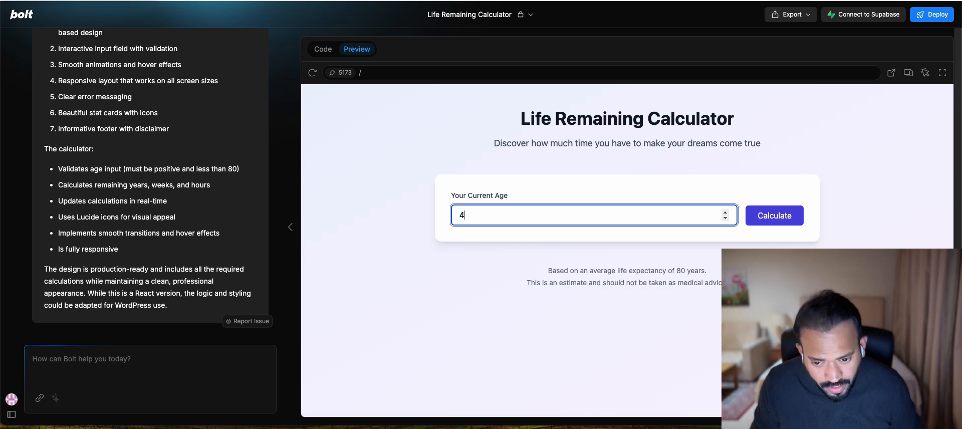
type("5")
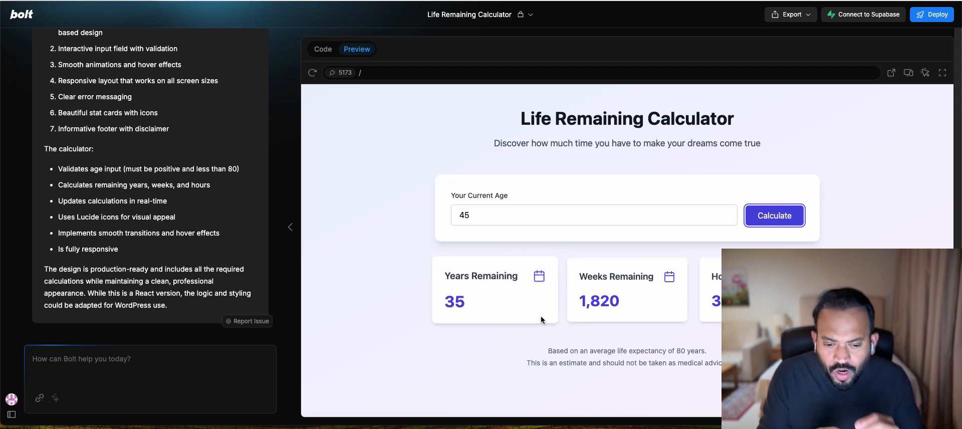
type("change the calculate button color to black, can you provide some emojis for years, weeks, days and hours based on timeline")
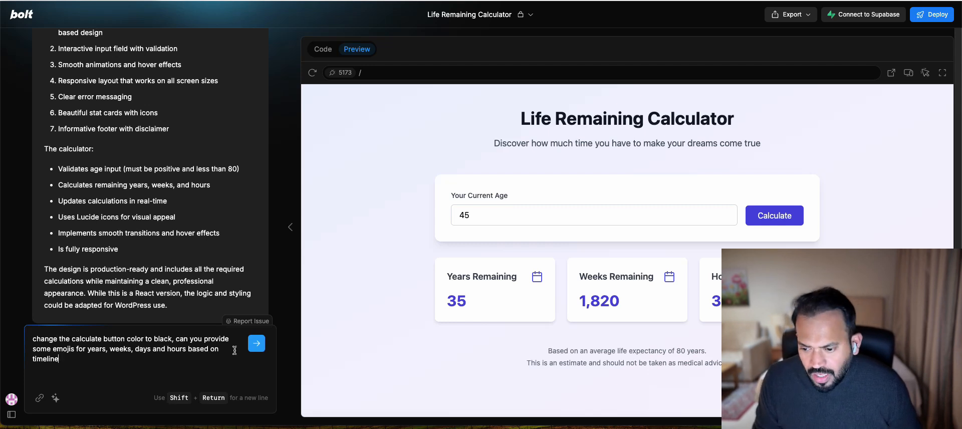
- Send the black-button-and-emojis request and preview the updated calculator
left_click(255, 343)
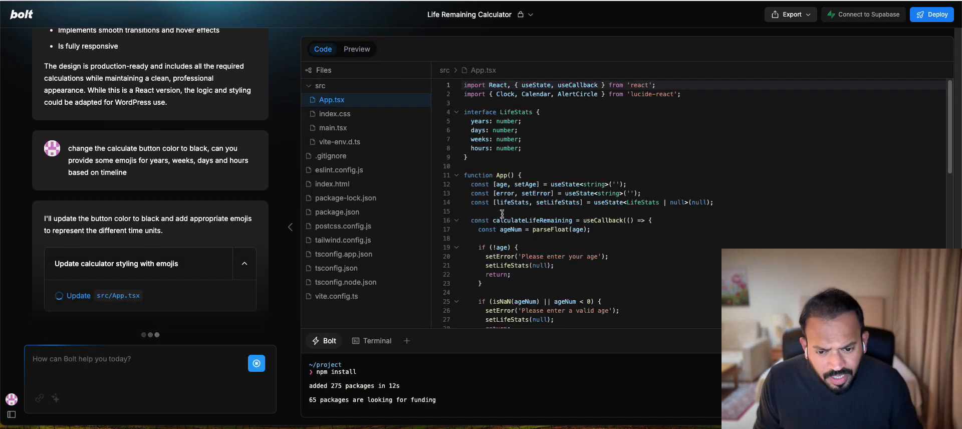
left_click(356, 49)
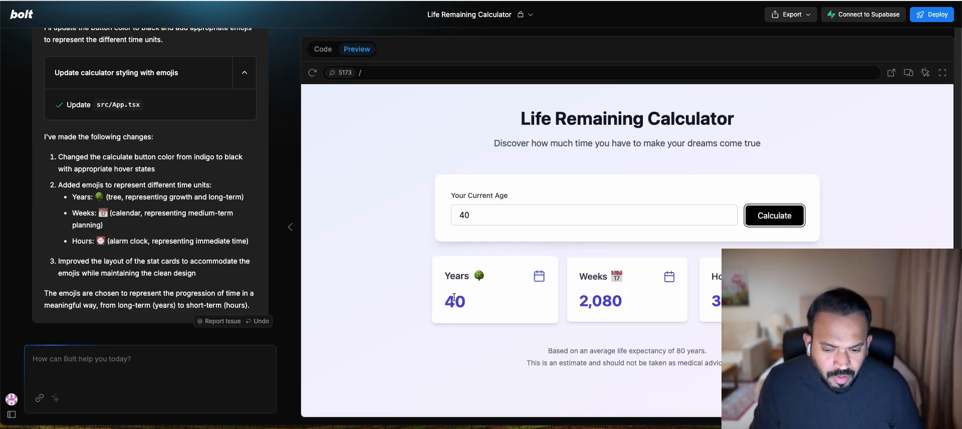
mouse_move(650, 330)
type("Can you add a progressive bar on each results to make it more appealing")
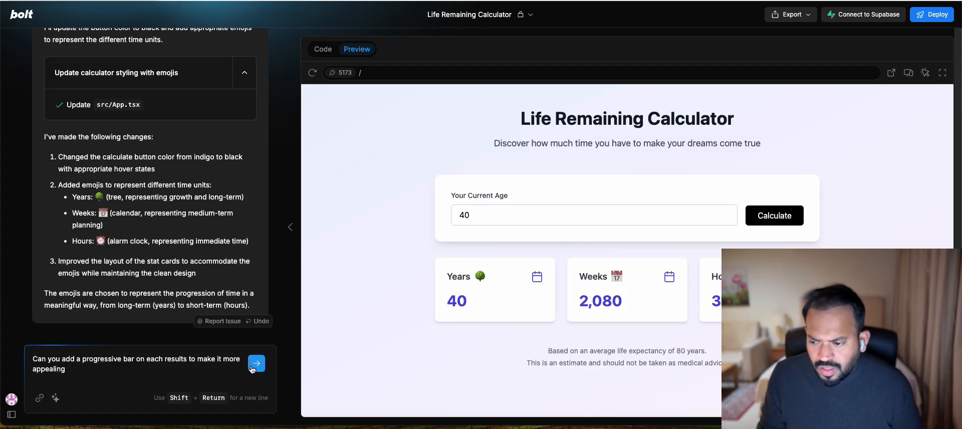
- Send the progress-bar request, then test the preview with age 40
left_click(255, 363)
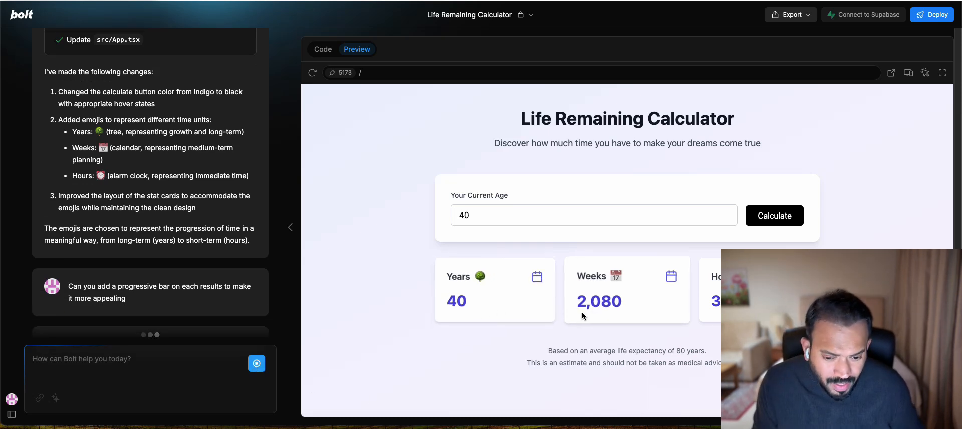
left_click(322, 49)
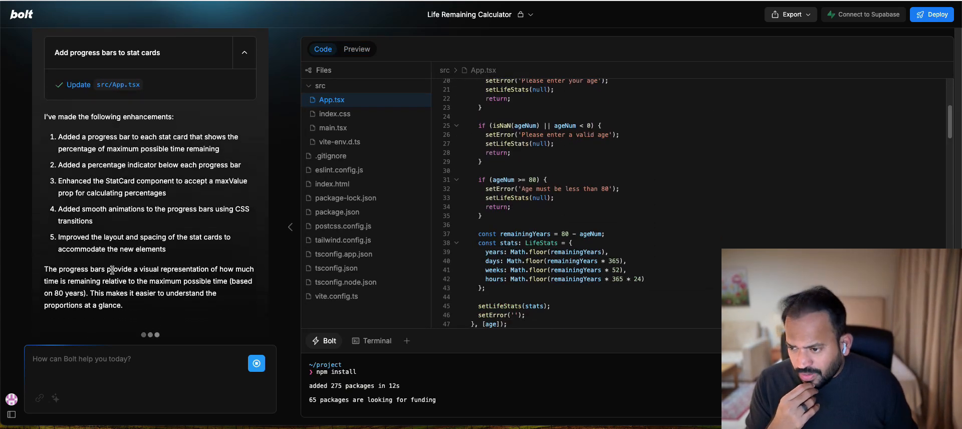
left_click(356, 49)
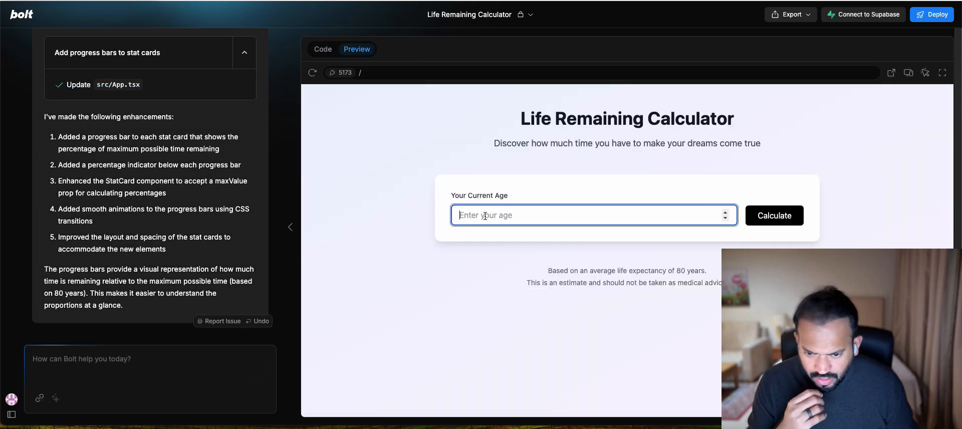
type("40")
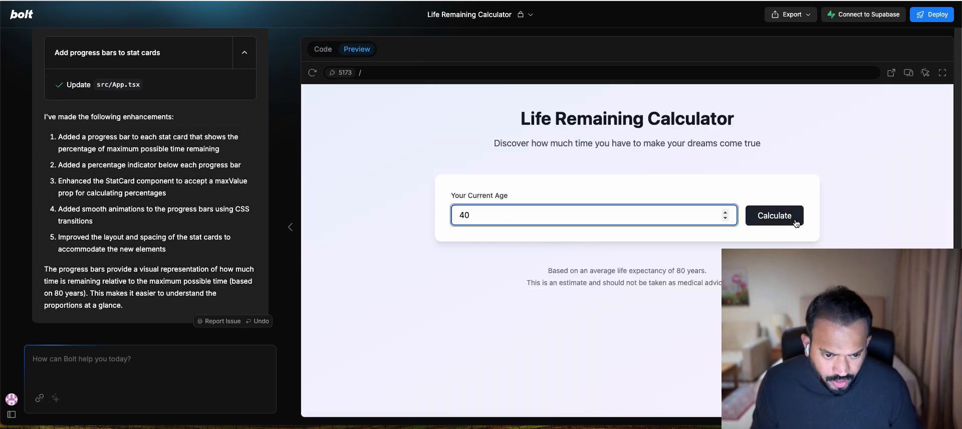
left_click(775, 215)
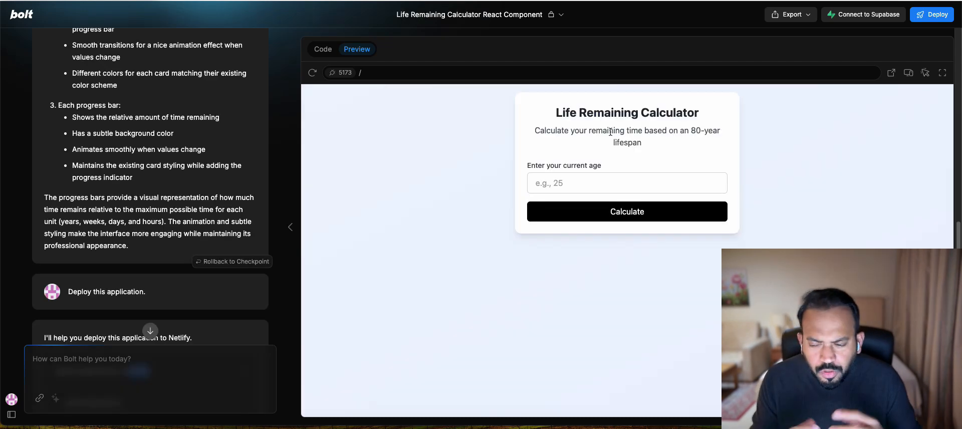
mouse_move(377, 178)
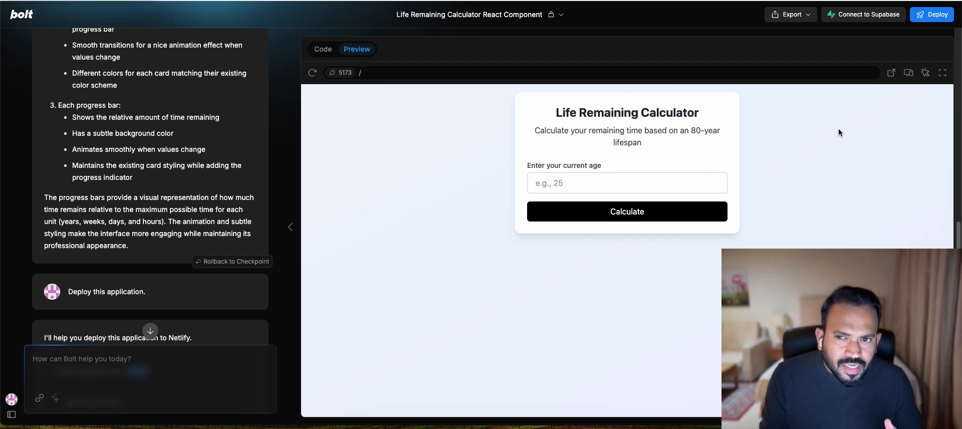
mouse_move(868, 15)
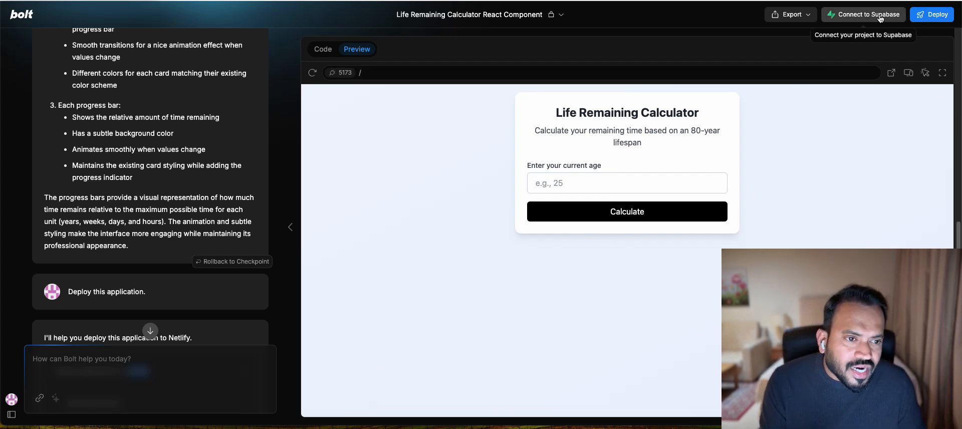
mouse_move(740, 124)
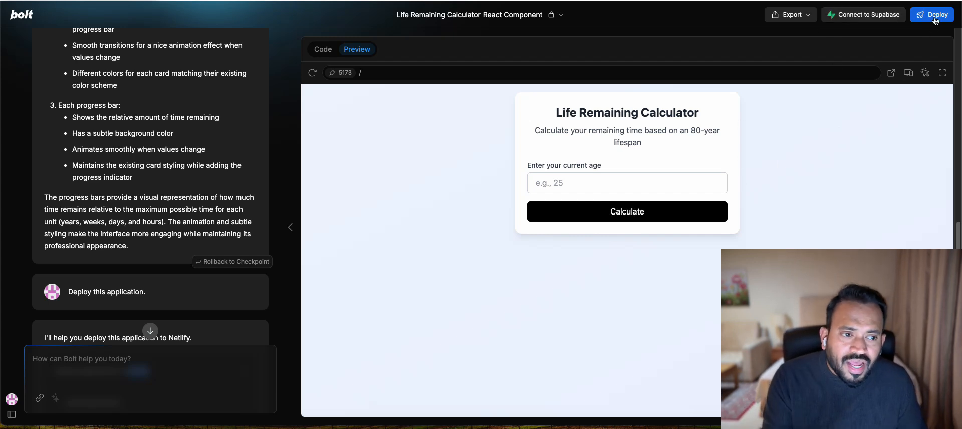
- Deploy the calculator to Netlify and try the live version with an age entry
left_click(935, 14)
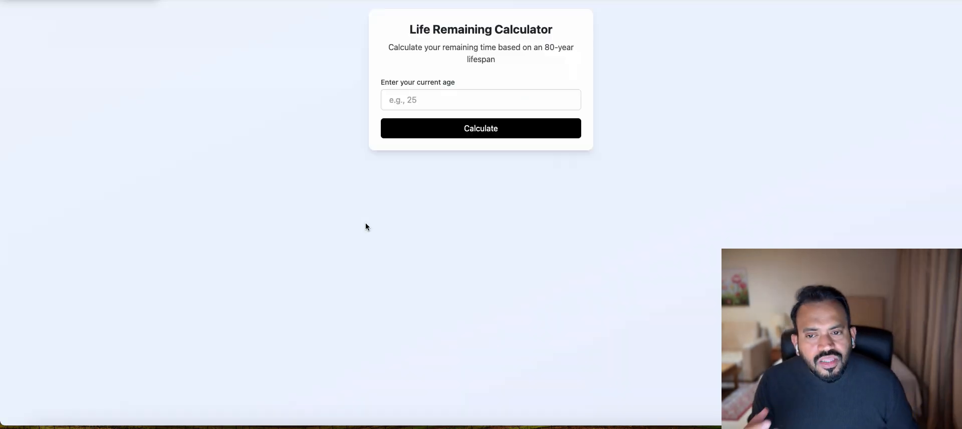
mouse_move(420, 63)
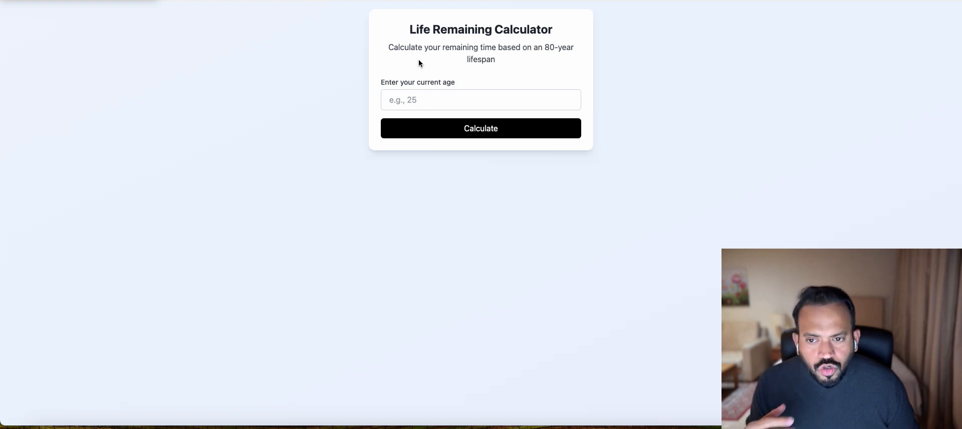
type("40")
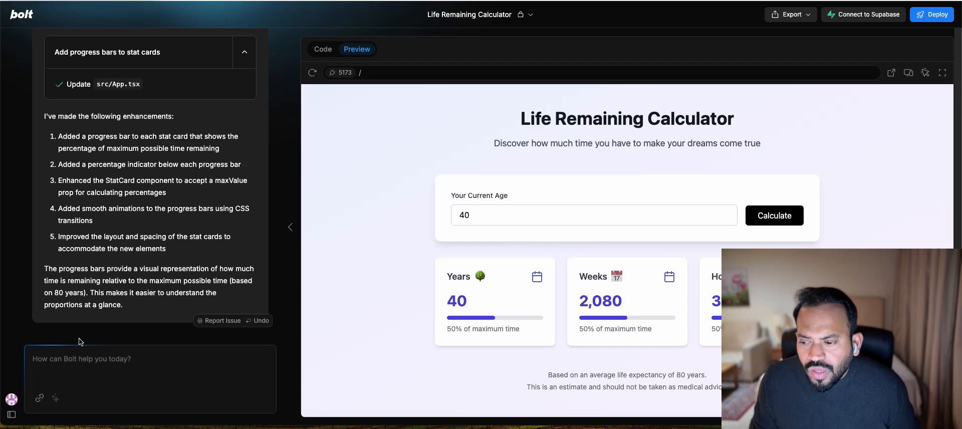
- Ask Bolt 'how to insert this in wordpress' and view the generated plugin files in Code
type("how to insert this in wordpress")
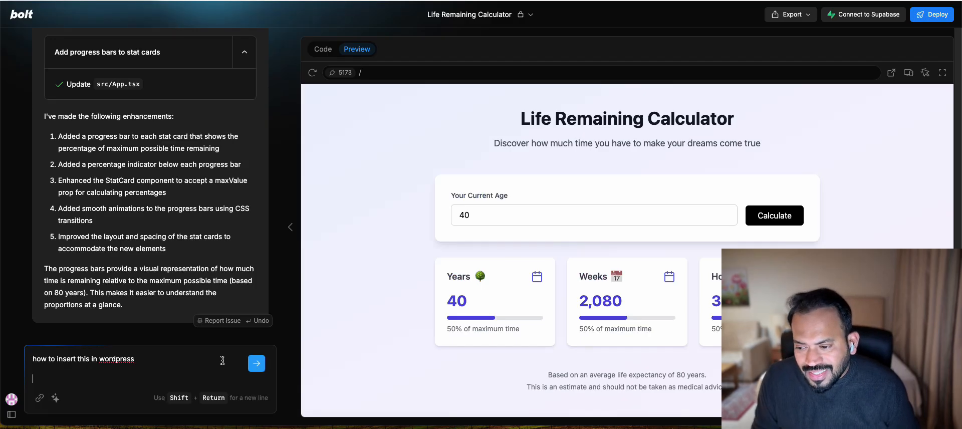
left_click(256, 363)
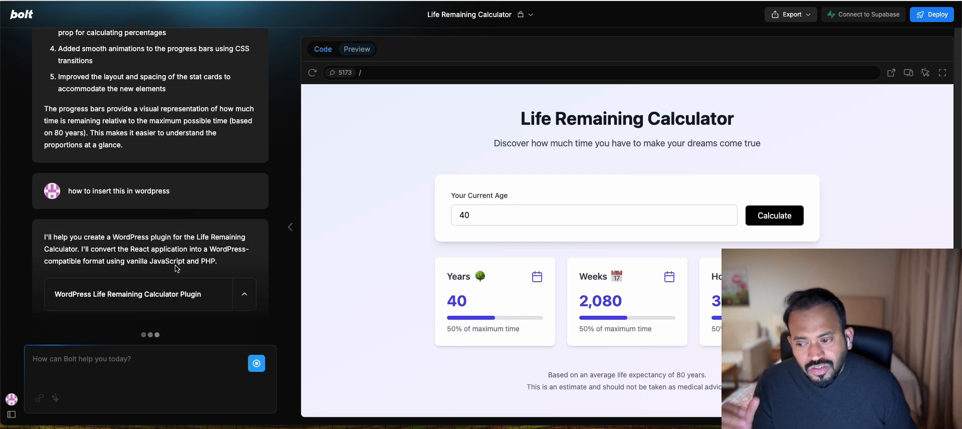
left_click(323, 50)
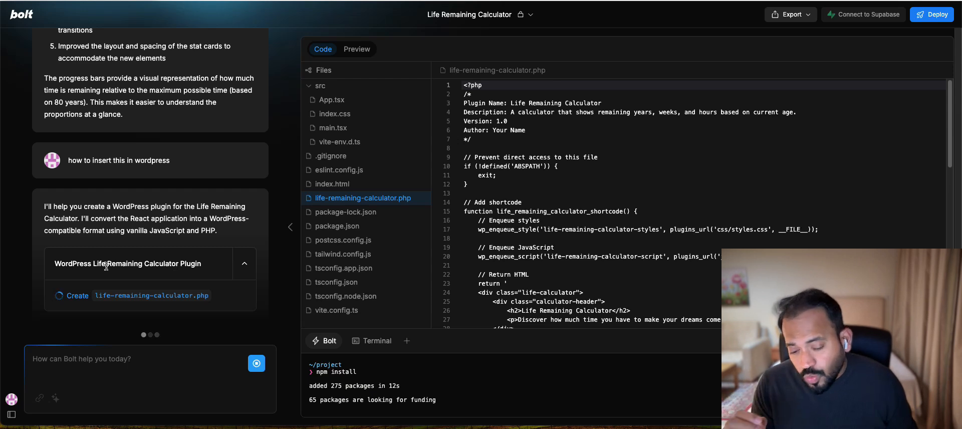
mouse_move(198, 272)
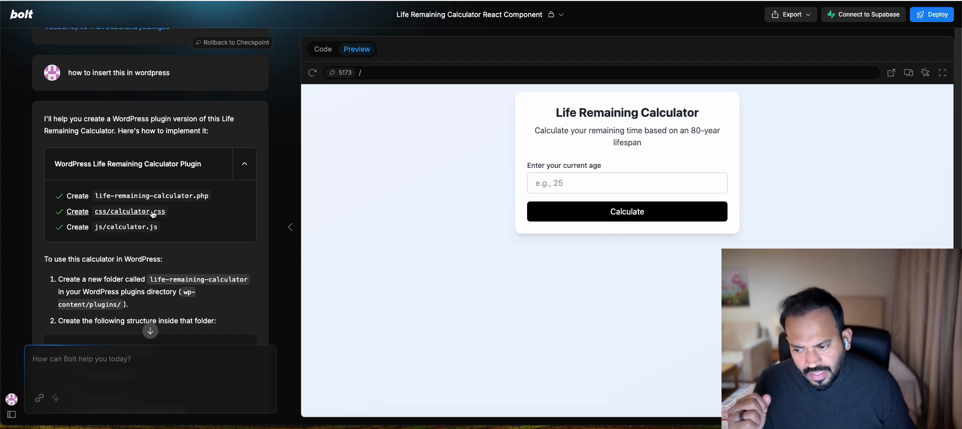
- Scroll through Bolt's plugin installation steps and folder structure
scroll("down", 3)
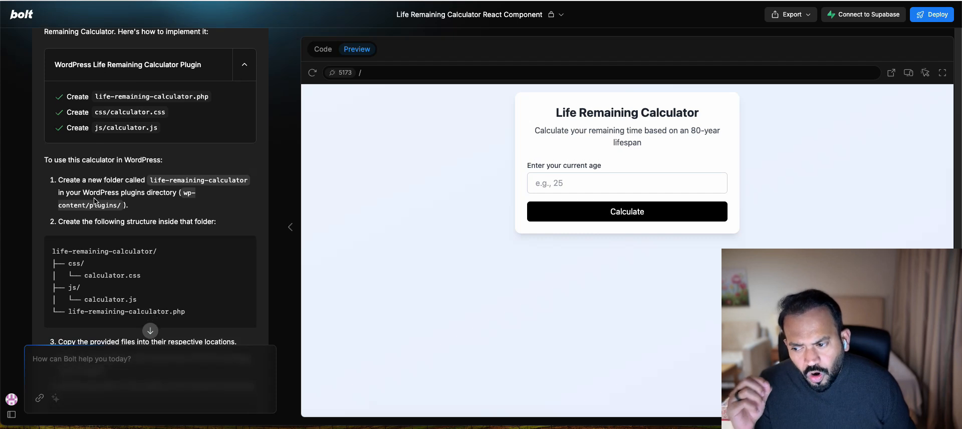
scroll("down", 3)
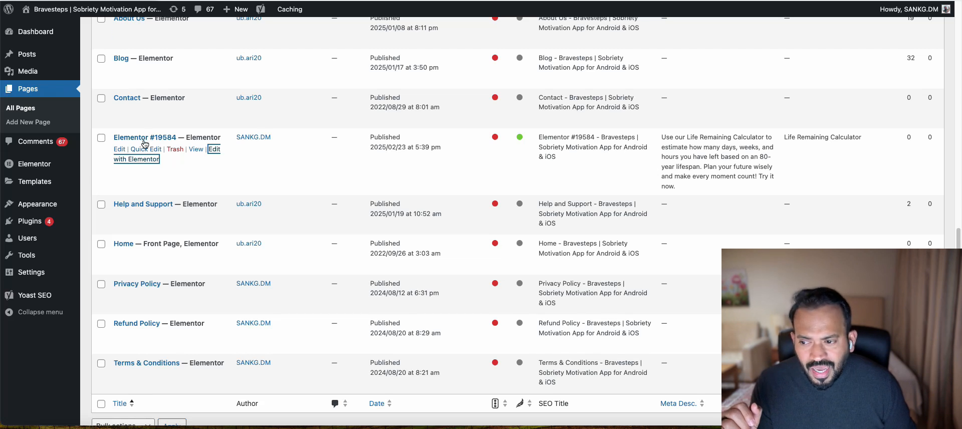
- Edit the Elementor #19584 page and select its calculator shortcode widget
left_click(136, 159)
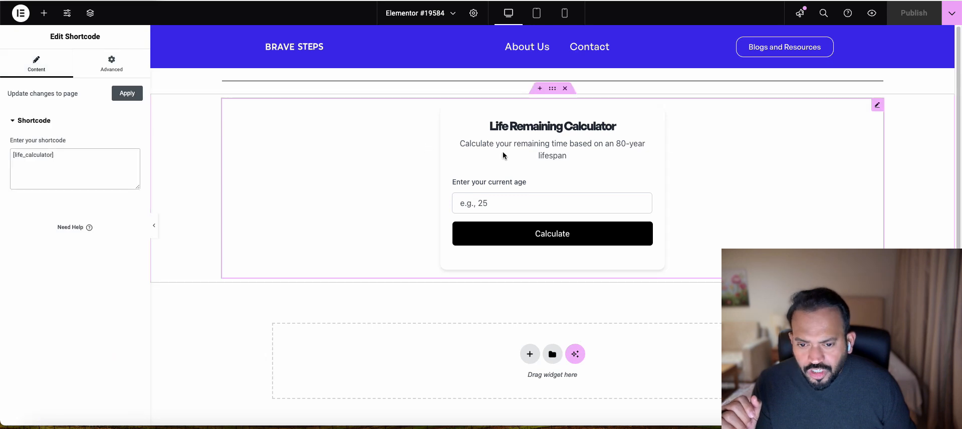
left_click(76, 155)
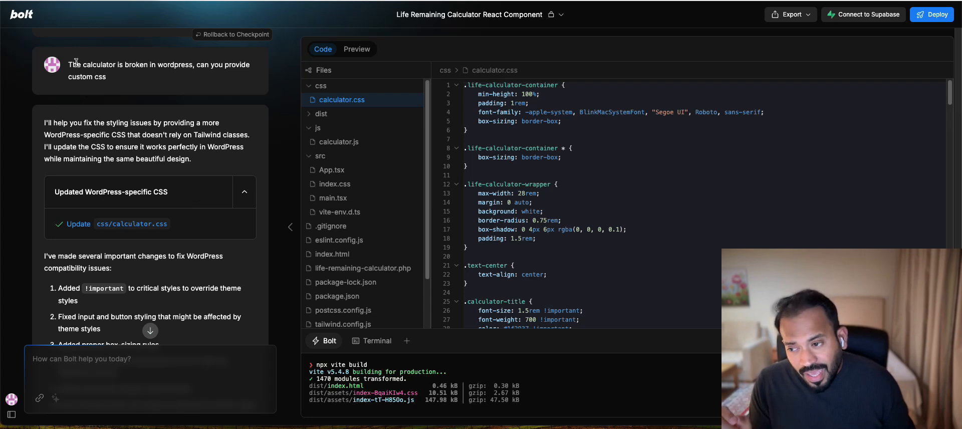
- Select and copy the WordPress-specific styles from calculator.css
left_click_drag(69, 64, 106, 77)
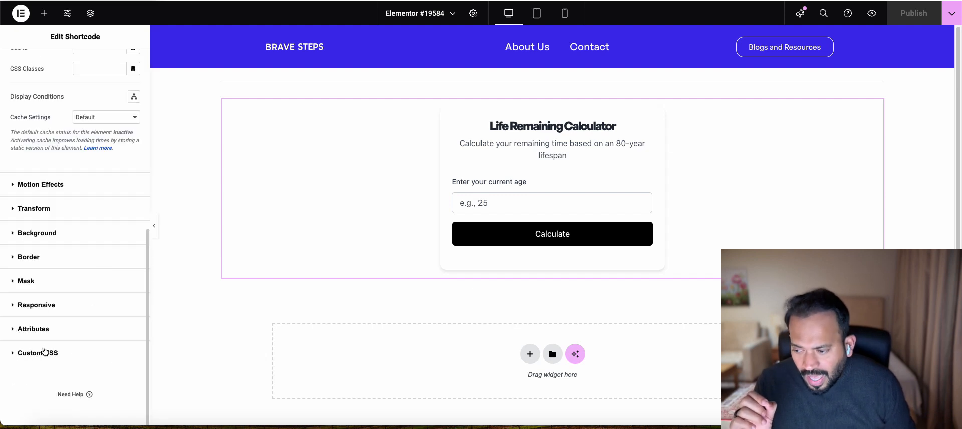
- Paste the copied calculator styles into the shortcode widget's Custom CSS box
left_click(37, 351)
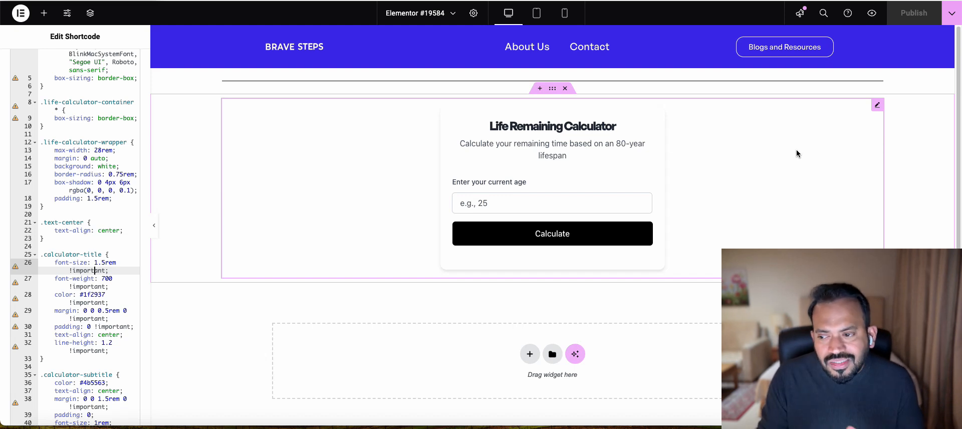
mouse_move(505, 155)
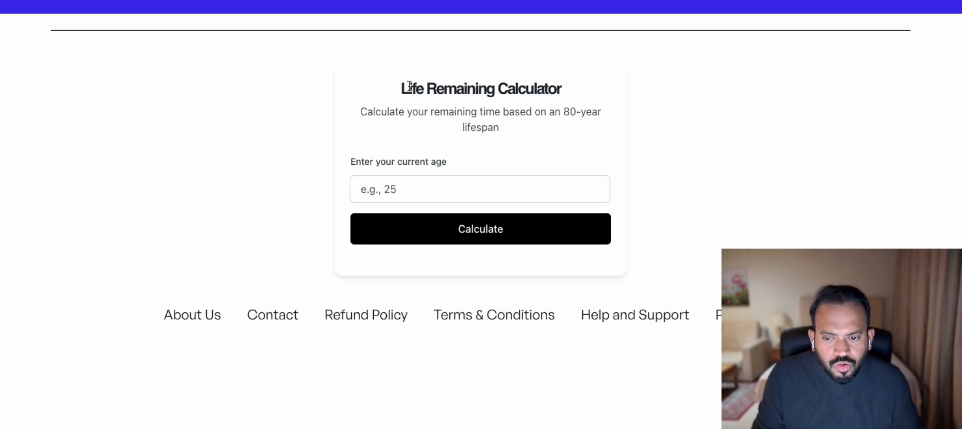
- Focus the 'Enter your current age' field on the live calculator page
left_click(480, 189)
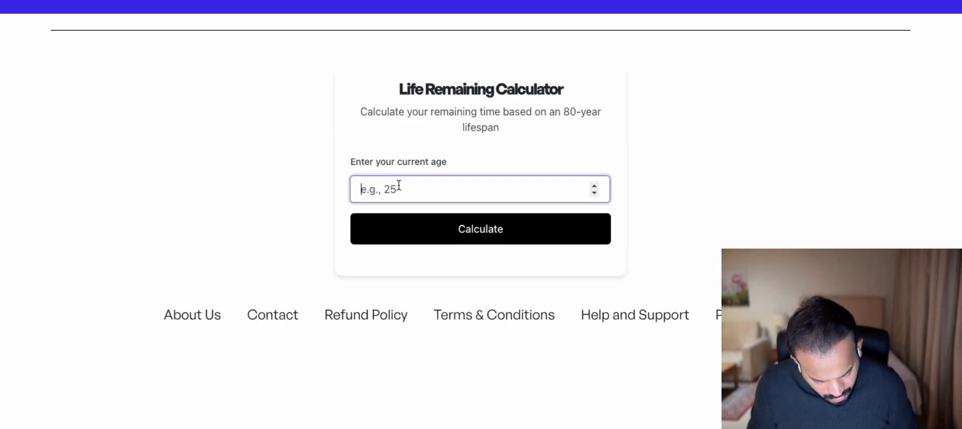